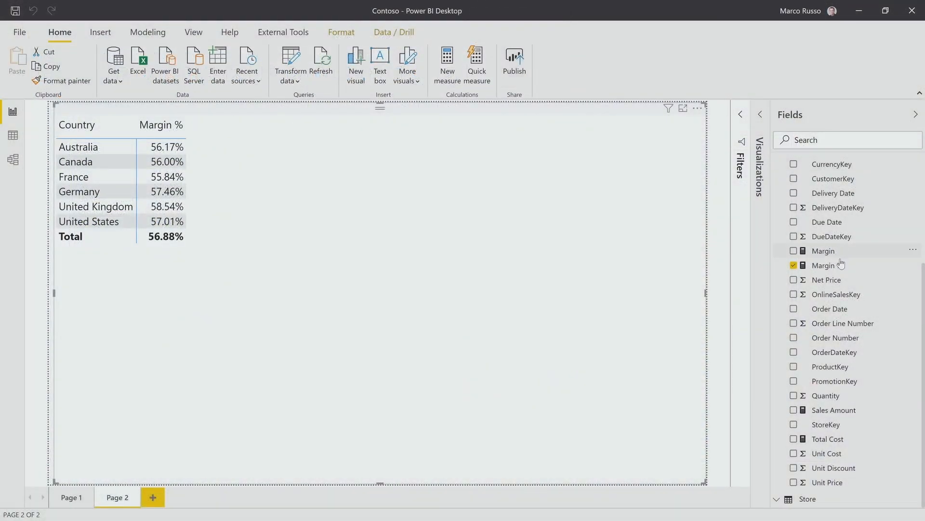
Show the Margin % formula and bring up the Performance analyzer pane from the View ribbon
{"action": "left_click", "coordinate": [824, 265]}
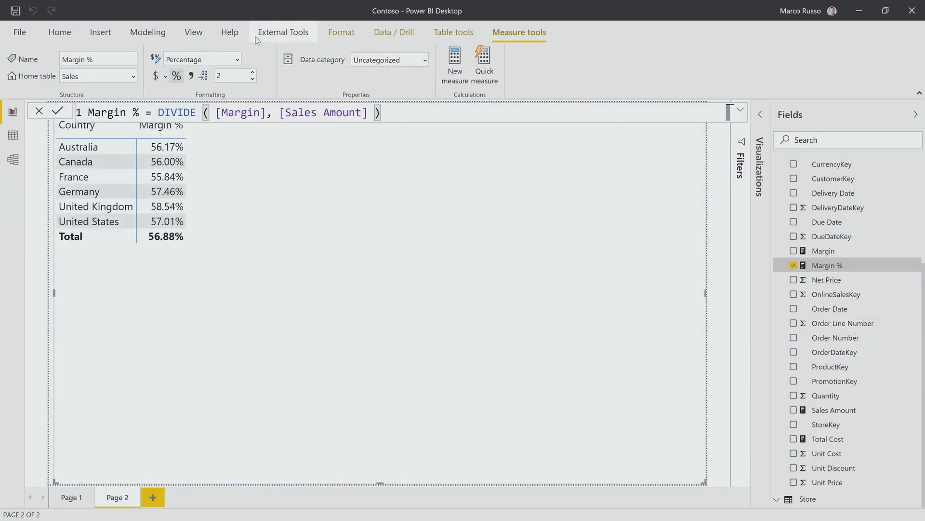
{"action": "left_click", "coordinate": [192, 32]}
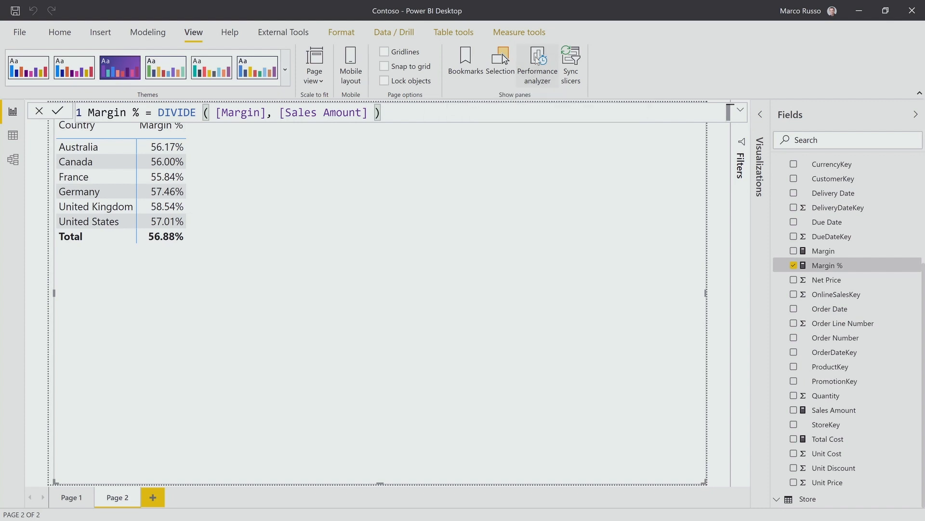
{"action": "left_click", "coordinate": [536, 64]}
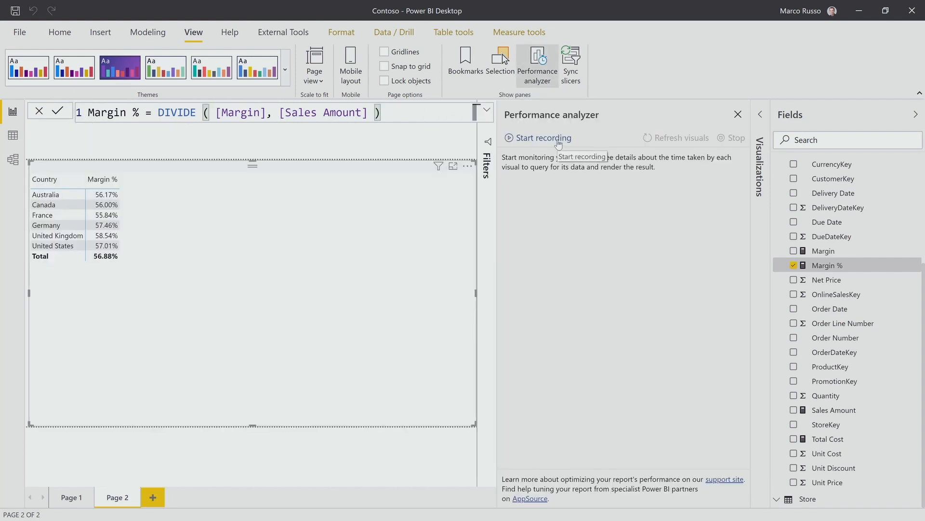
Record the Margin % matrix's performance and copy the Matrix entry's DAX query
{"action": "left_click", "coordinate": [540, 138]}
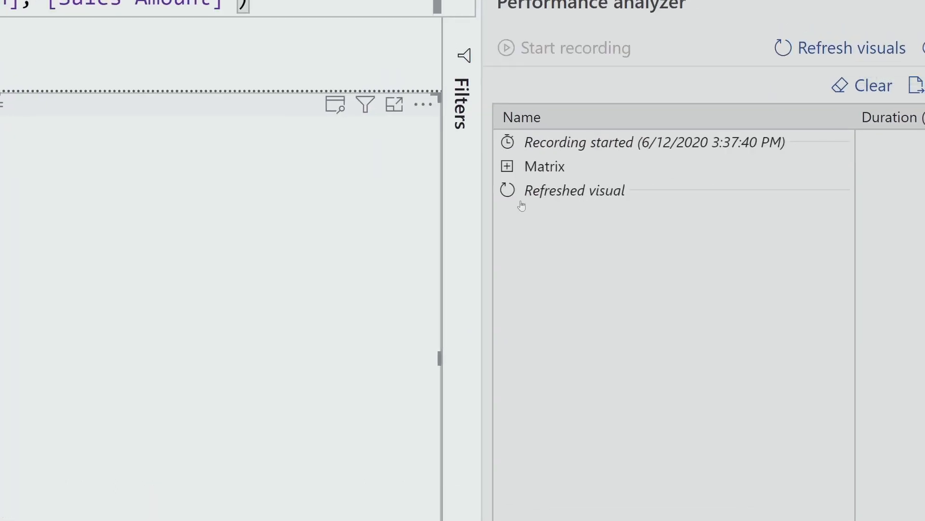
{"action": "left_click", "coordinate": [506, 166]}
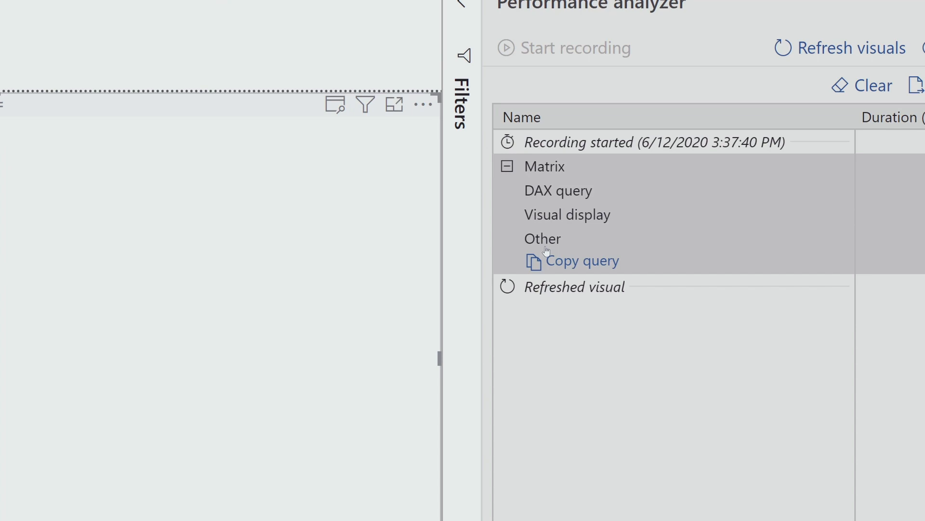
{"action": "left_click", "coordinate": [582, 260]}
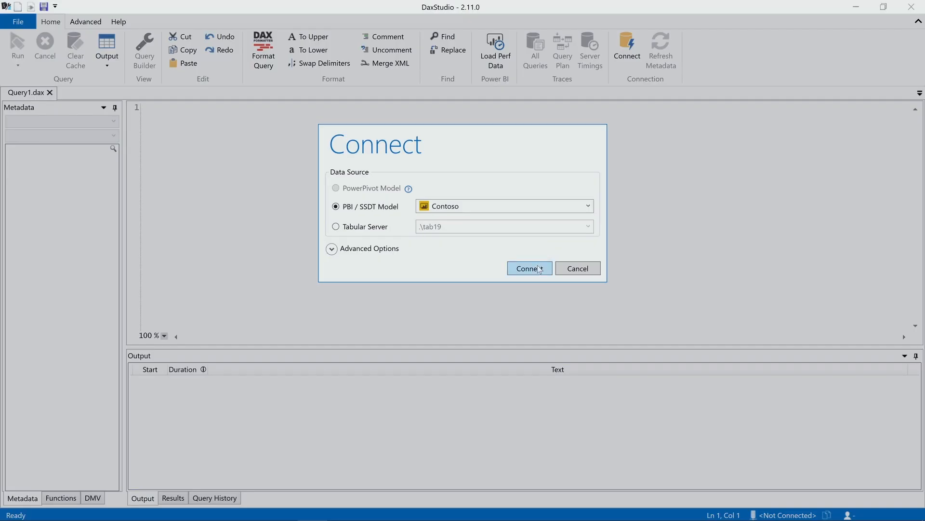
Connect DAX Studio to the Contoso model and run the pasted matrix query
{"action": "left_click", "coordinate": [529, 268]}
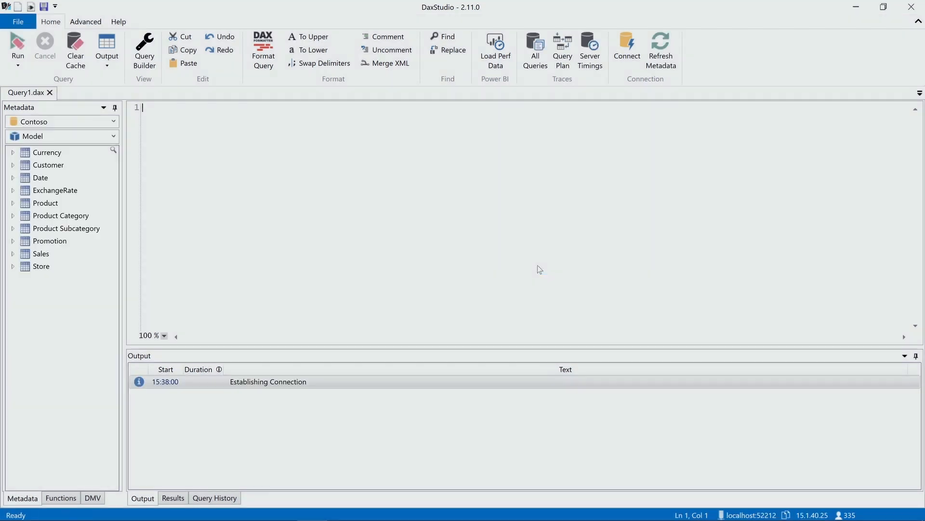
{"action": "mouse_move", "coordinate": [472, 191]}
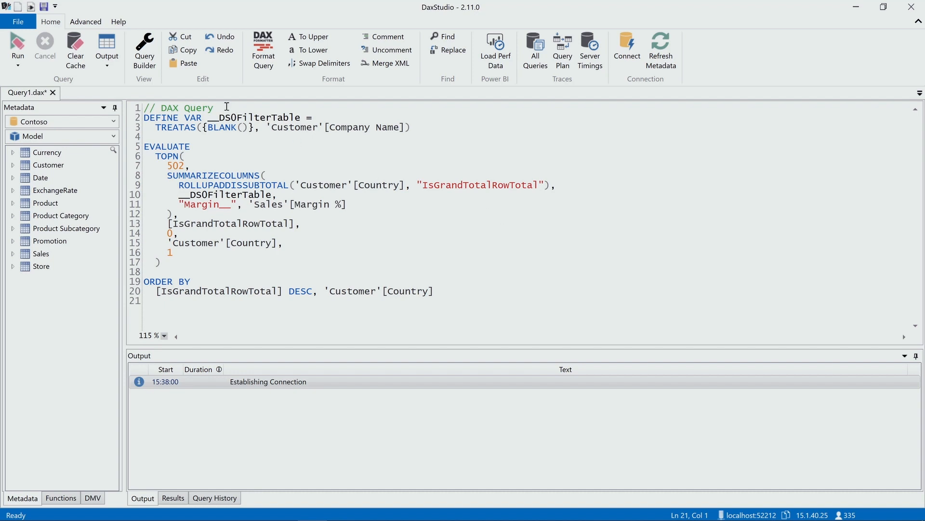
{"action": "left_click", "coordinate": [18, 49]}
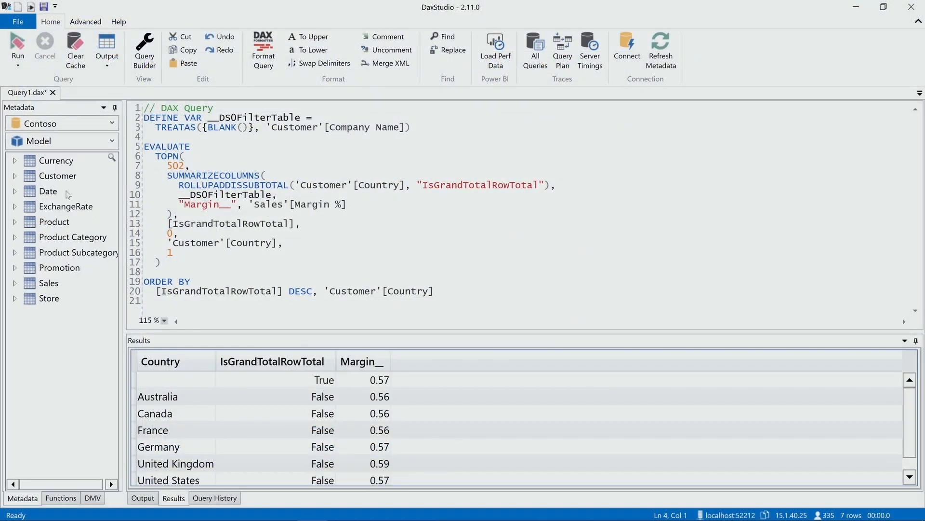
Find Margin % via a 'marg' metadata search and define it inside the query
{"action": "left_click", "coordinate": [112, 157]}
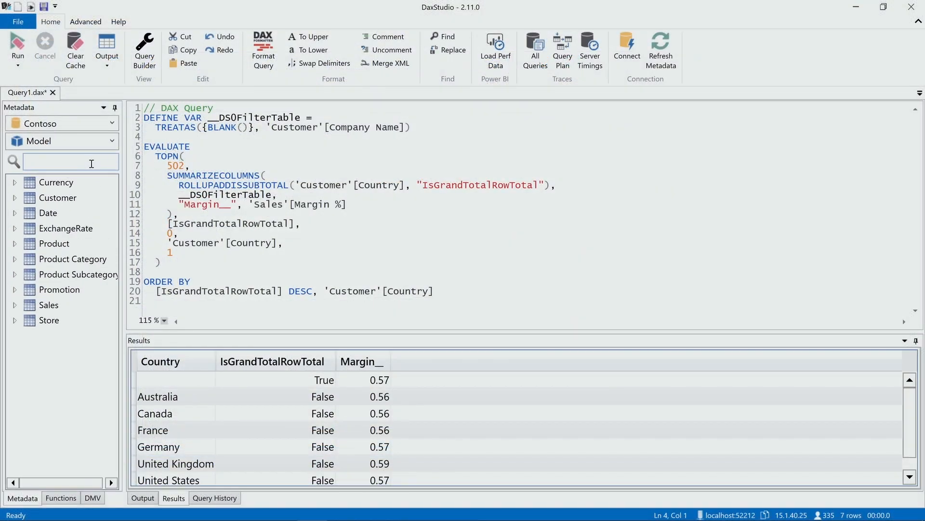
{"action": "type", "text": "marg"}
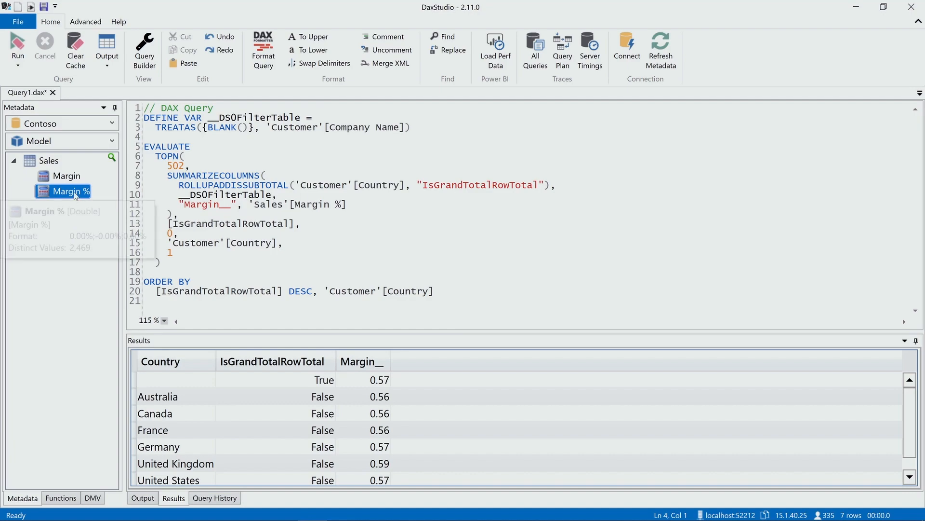
{"action": "right_click", "coordinate": [70, 190]}
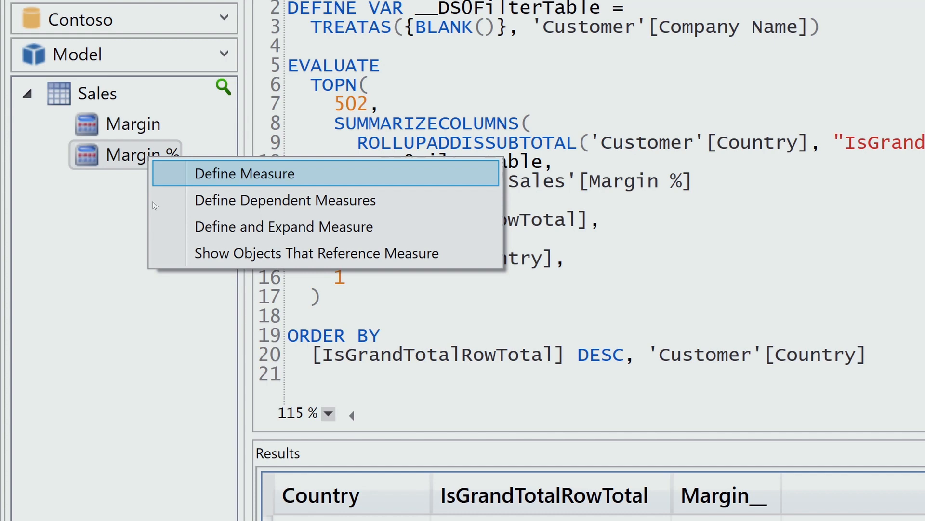
{"action": "left_click", "coordinate": [244, 173]}
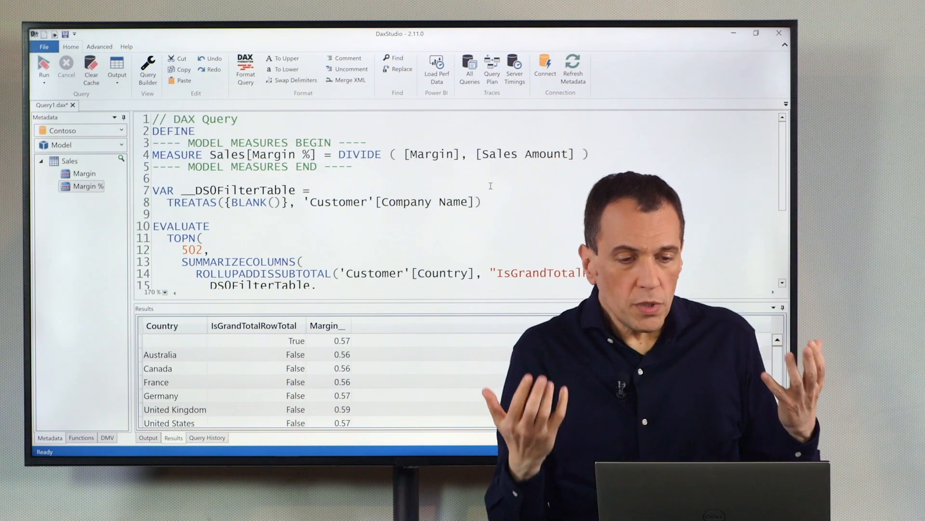
Append * 1000 to the Margin % formula as a test and rerun the query
{"action": "left_click", "coordinate": [755, 33]}
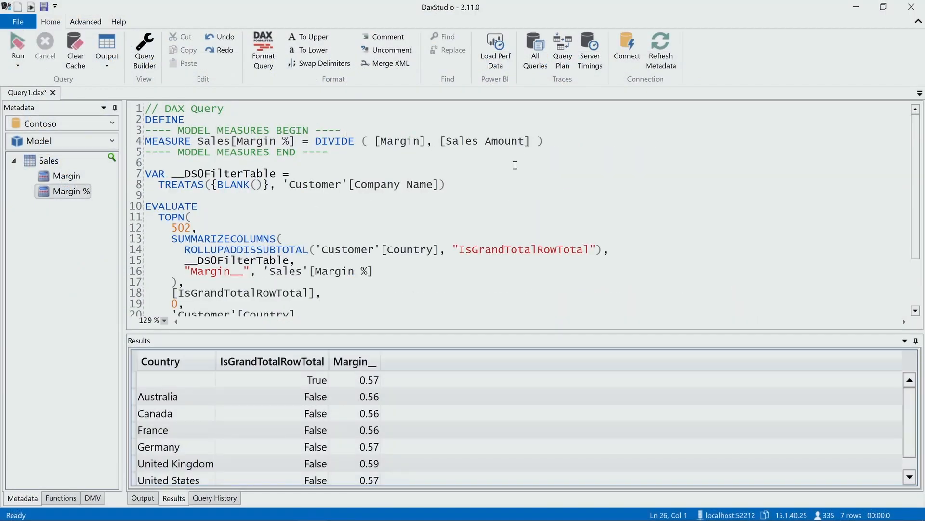
{"action": "mouse_move", "coordinate": [593, 161]}
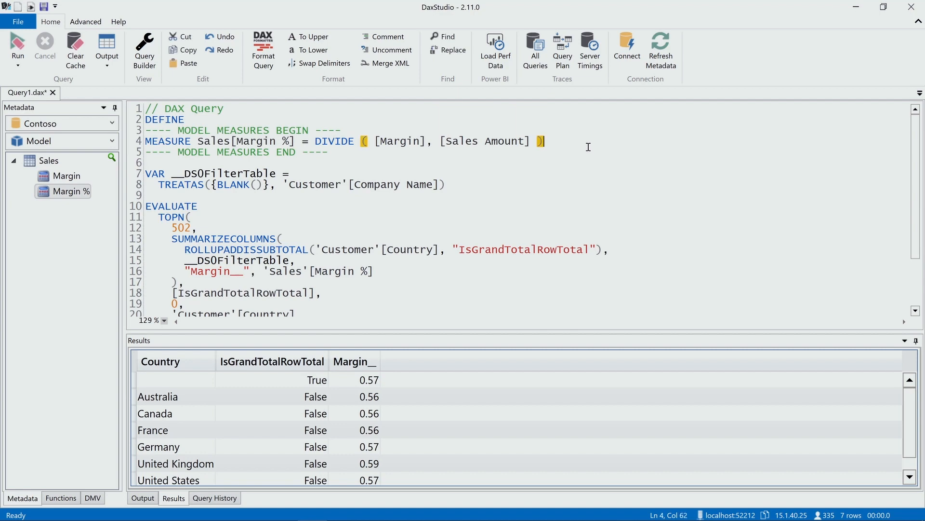
{"action": "type", "text": "* 1000"}
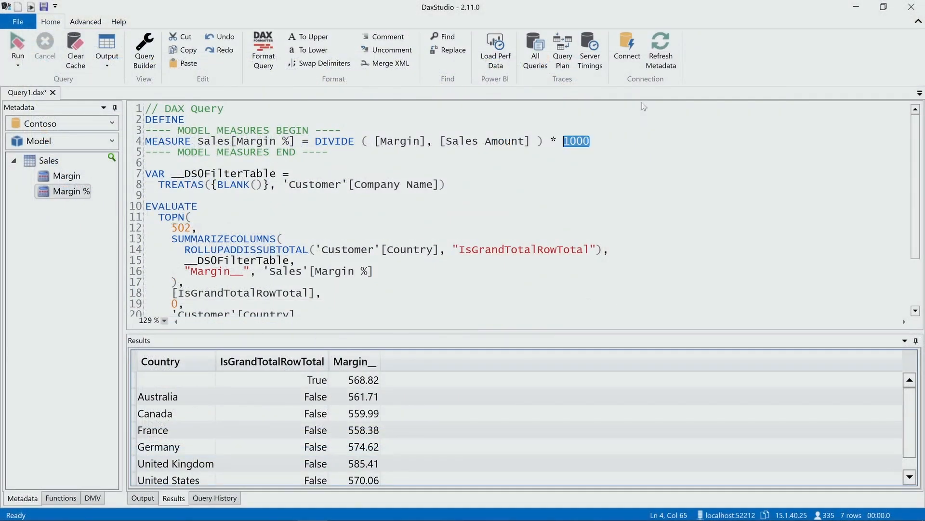
Remove the * 1000 test, inspect the Margin and Sales Amount references, then delete the measure definitions
{"action": "key", "text": "Backspace"}
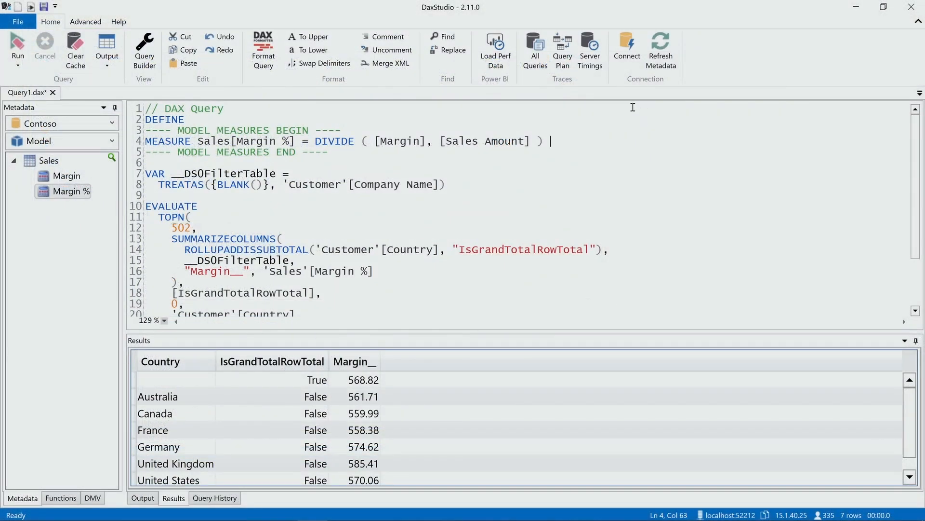
{"action": "left_click", "coordinate": [400, 141]}
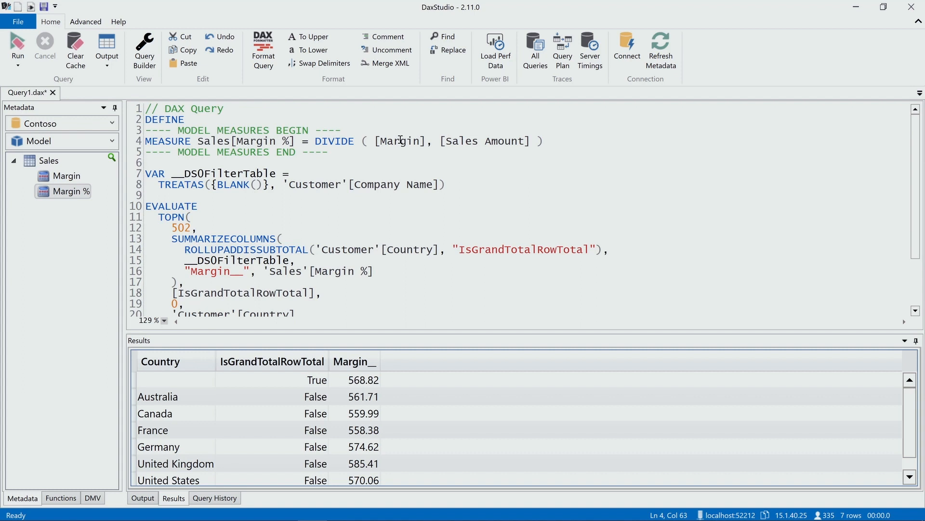
{"action": "double_click", "coordinate": [399, 141]}
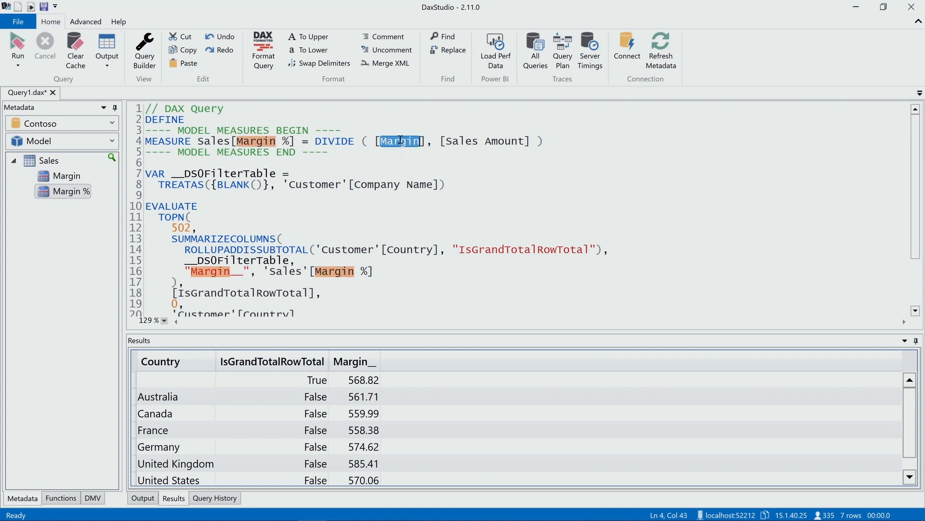
{"action": "double_click", "coordinate": [480, 141]}
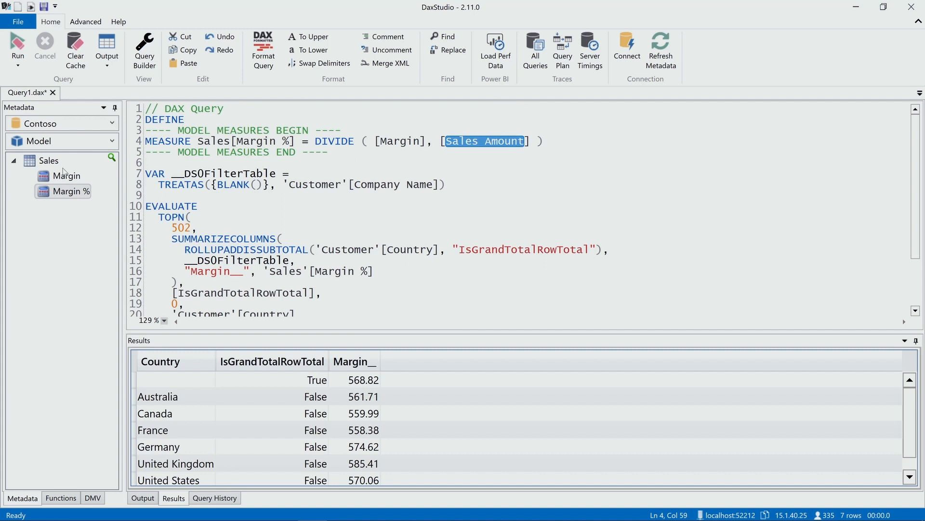
{"action": "left_click", "coordinate": [66, 175]}
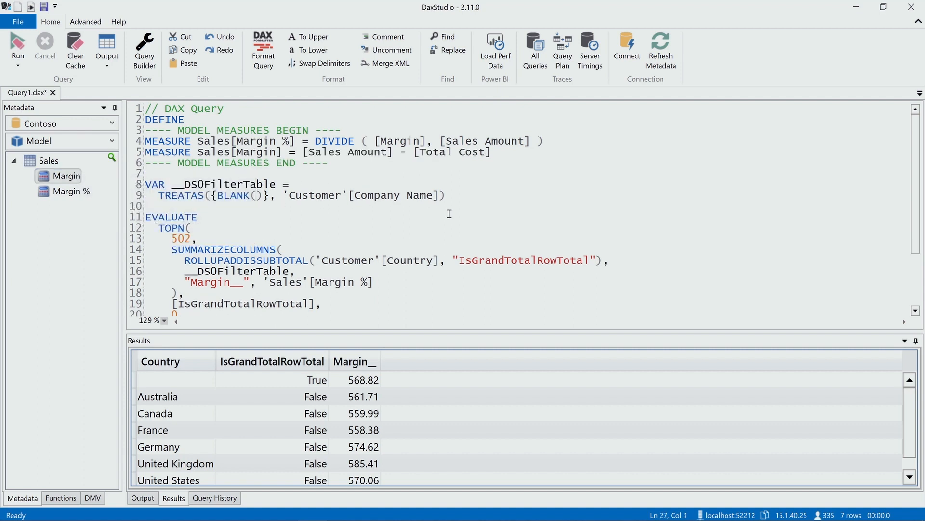
{"action": "mouse_move", "coordinate": [481, 179]}
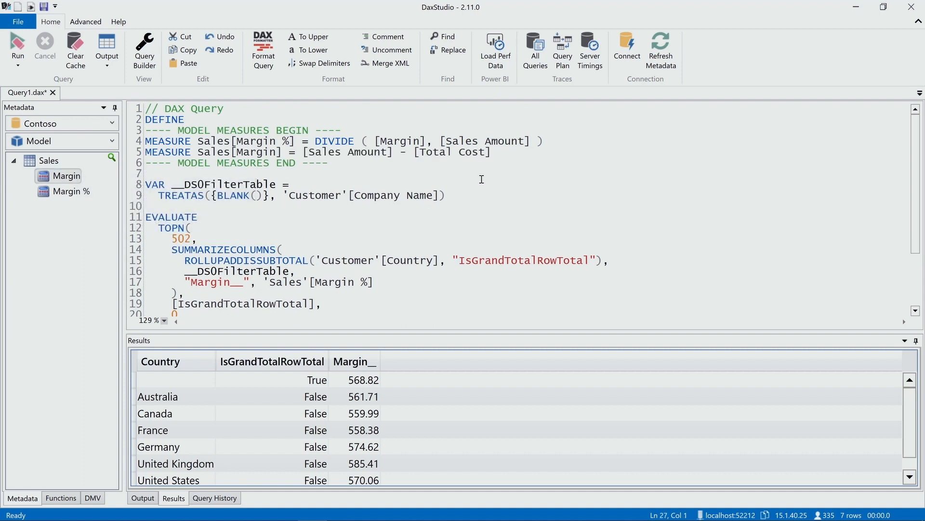
{"action": "double_click", "coordinate": [451, 151]}
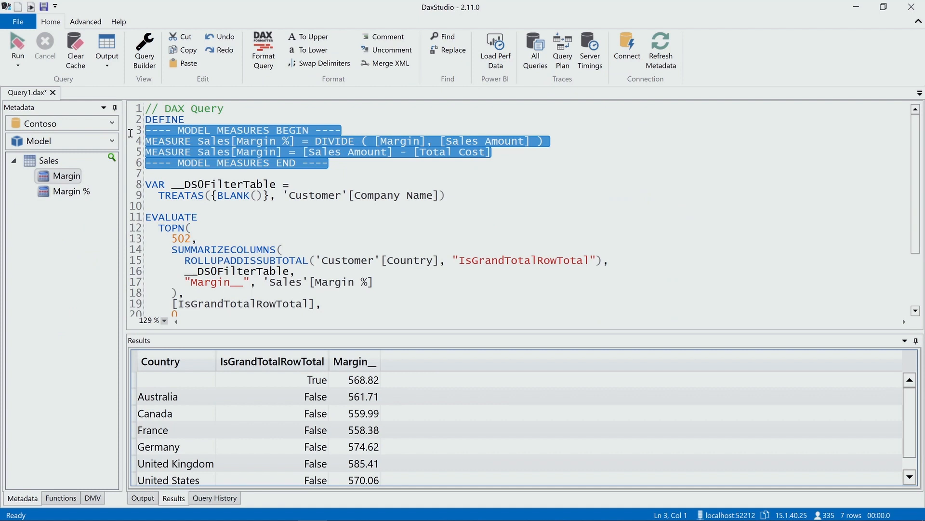
{"action": "key", "text": "Delete"}
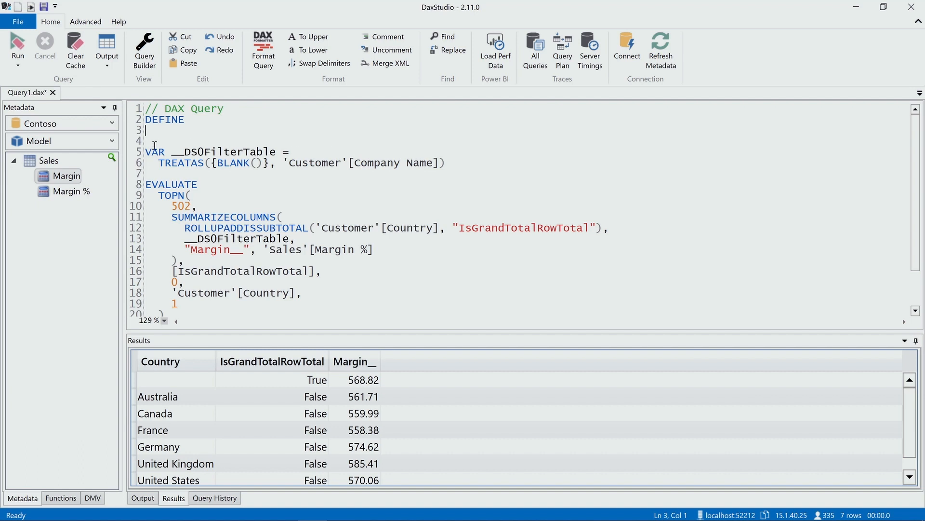
Define Margin % with its dependent measures Margin, Sales Amount and Total Cost in the query
{"action": "left_click", "coordinate": [71, 191]}
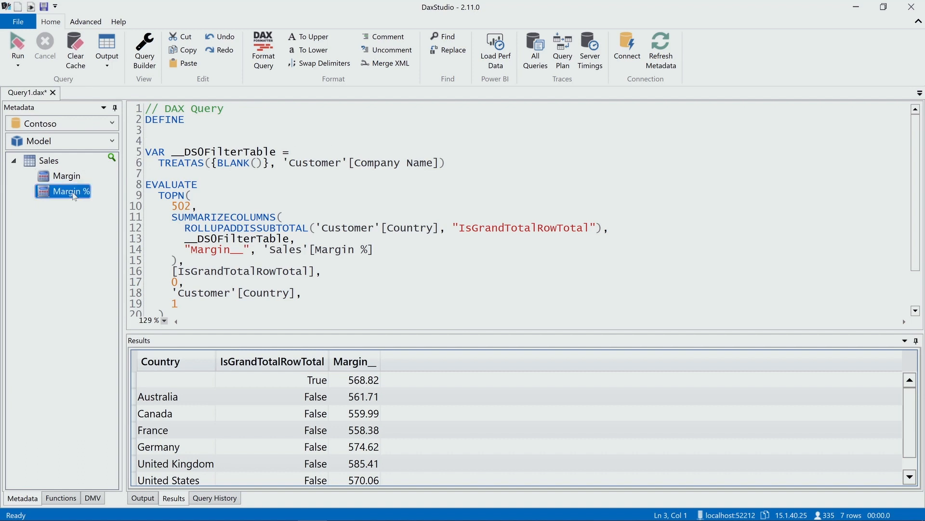
{"action": "right_click", "coordinate": [68, 190]}
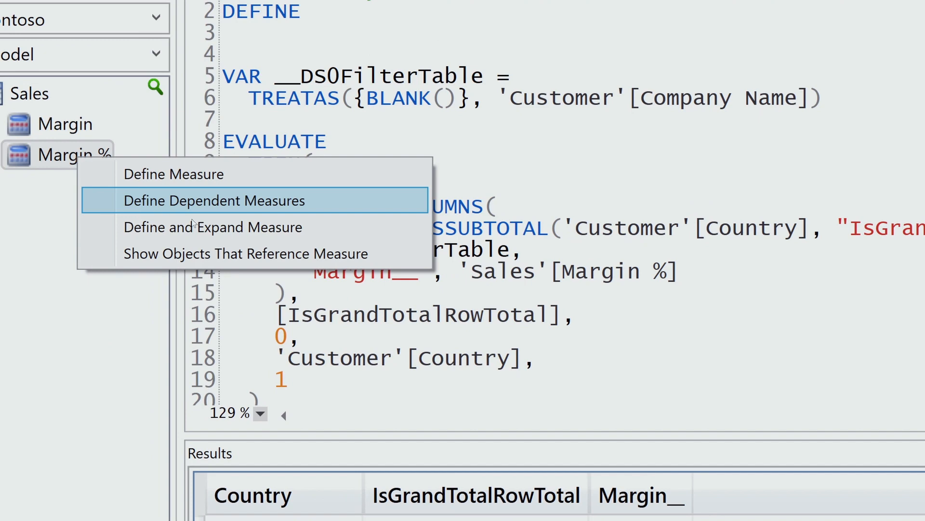
{"action": "left_click", "coordinate": [214, 200]}
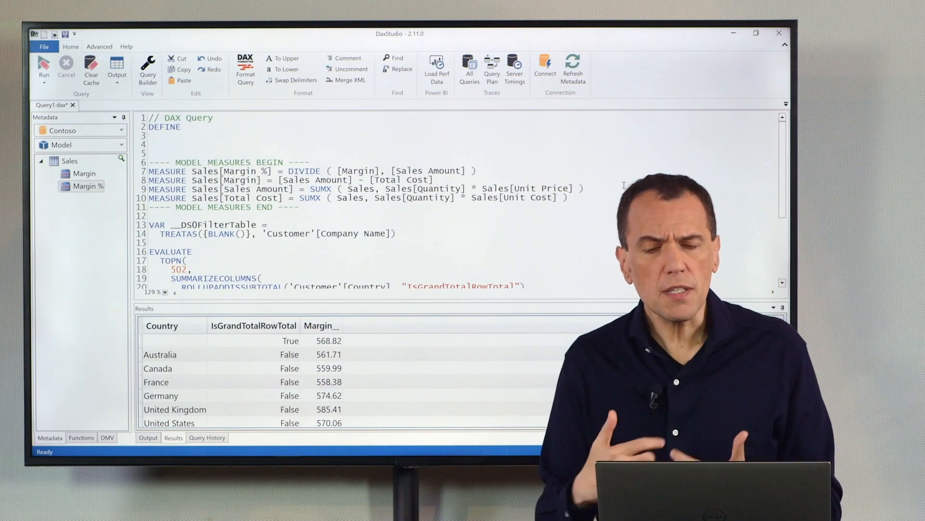
Locate Sales Amount and replace Sales[Unit Price] with Sales[Net Price] in its definition
{"action": "left_click", "coordinate": [755, 32]}
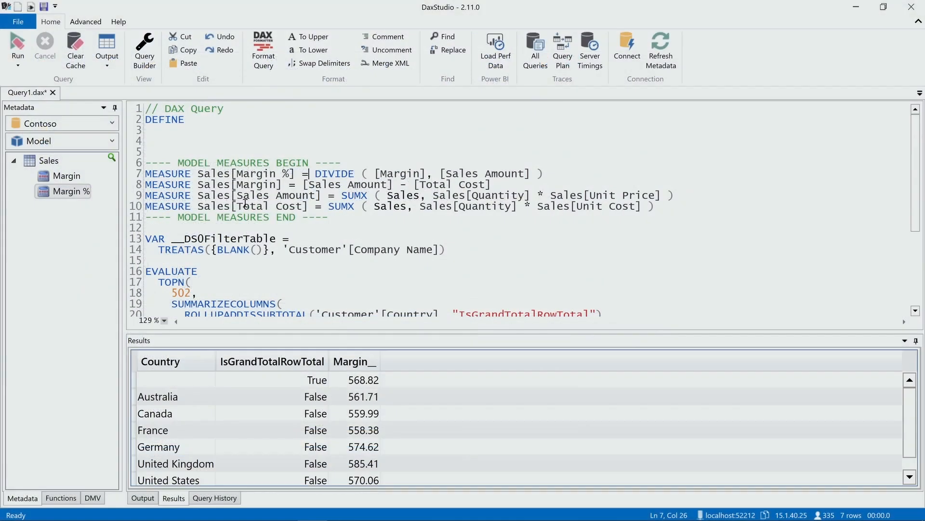
{"action": "double_click", "coordinate": [275, 195]}
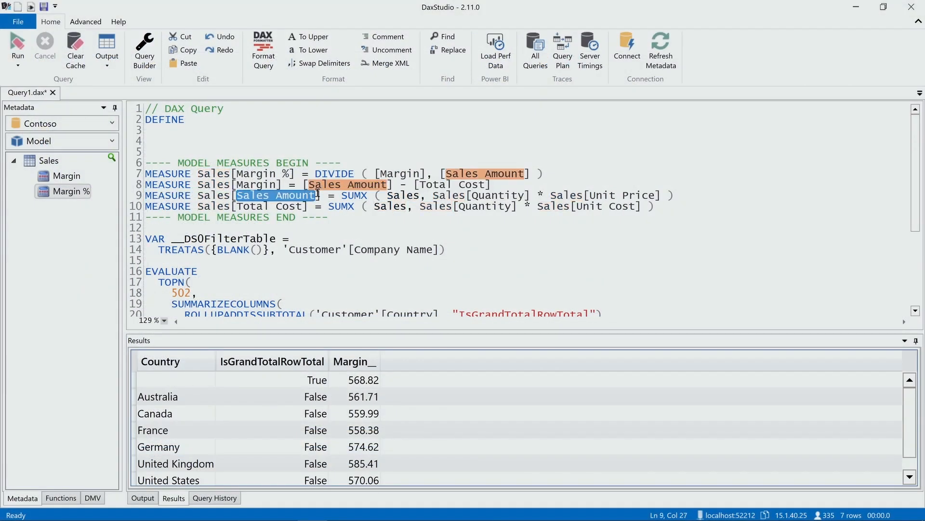
{"action": "mouse_move", "coordinate": [609, 195]}
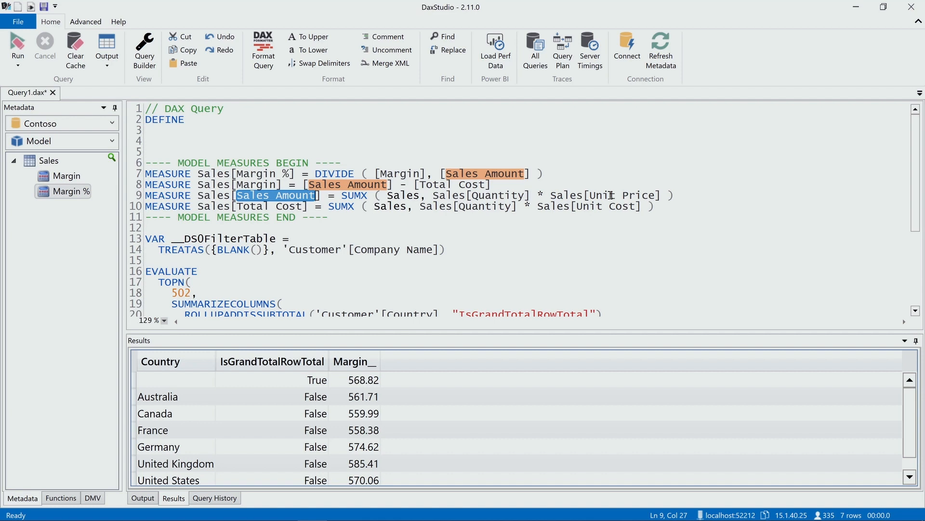
{"action": "double_click", "coordinate": [600, 195]}
{"action": "type", "text": "Ne"}
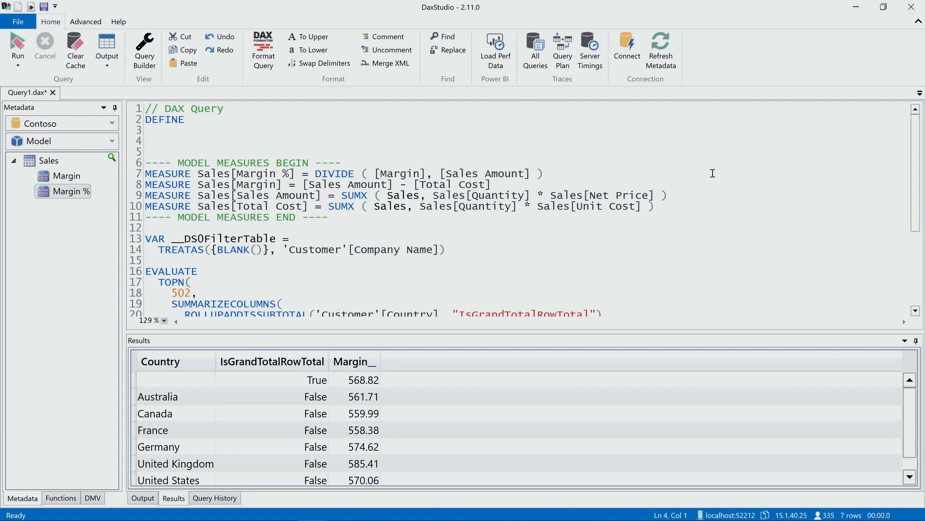
{"action": "mouse_move", "coordinate": [473, 205]}
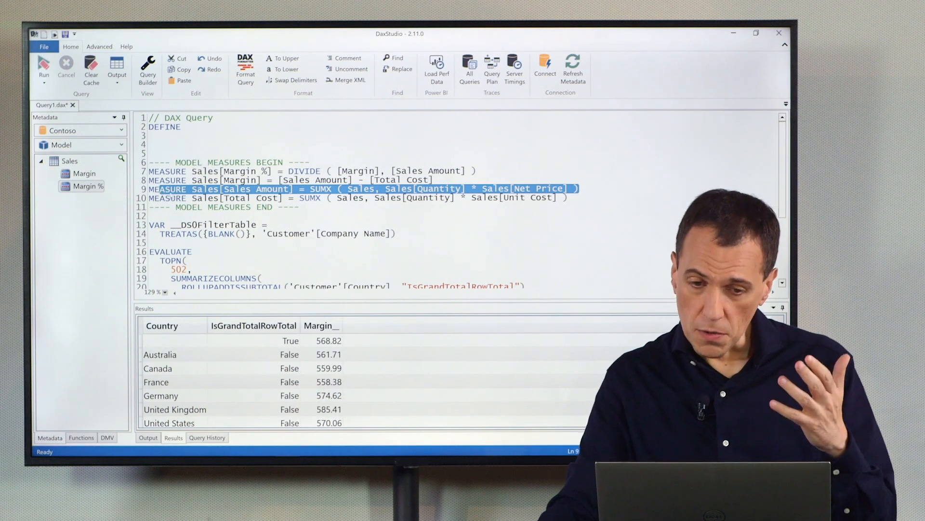
Rerun the query with the corrected Sales Amount and select its SUMX expression
{"action": "left_click", "coordinate": [756, 33]}
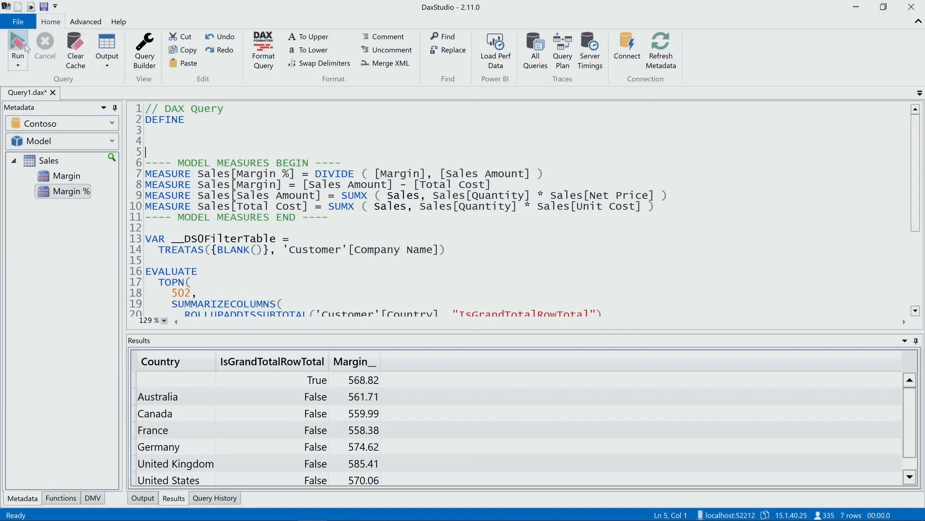
{"action": "left_click", "coordinate": [17, 48]}
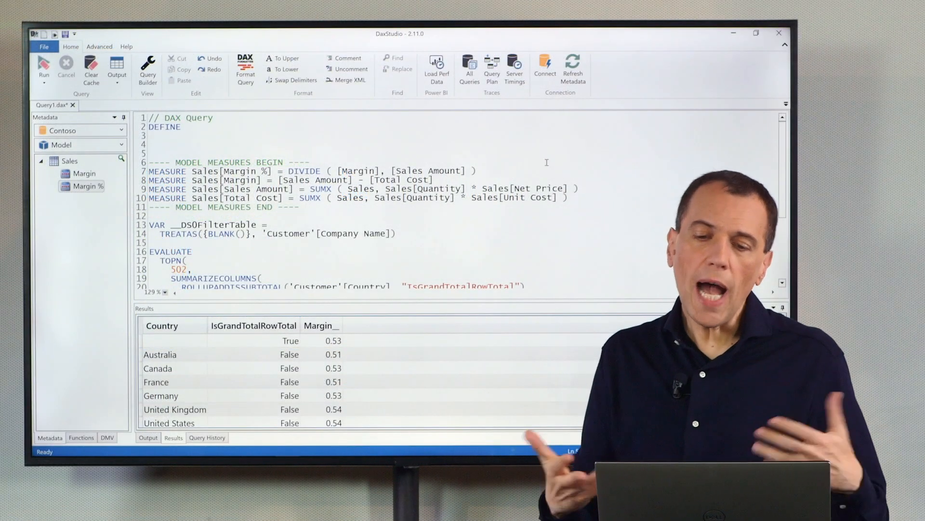
{"action": "left_click", "coordinate": [761, 33]}
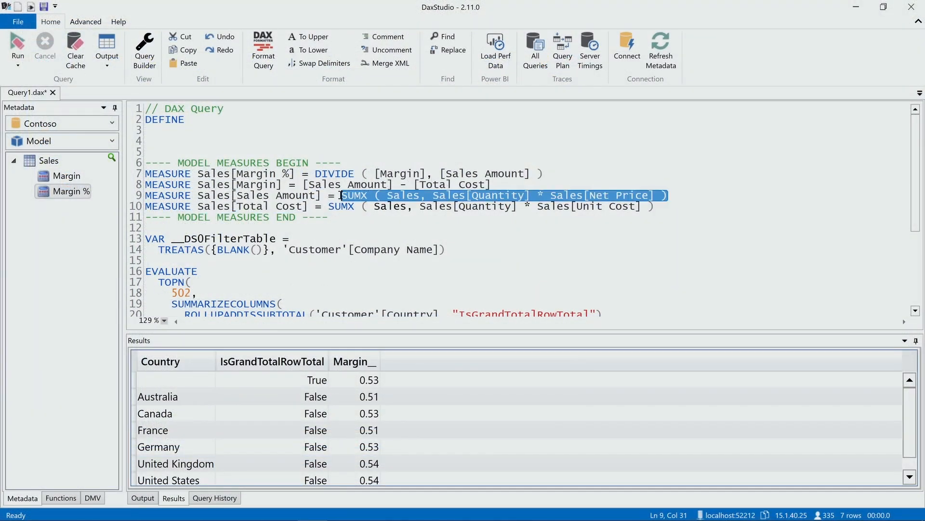
{"action": "mouse_move", "coordinate": [376, 223]}
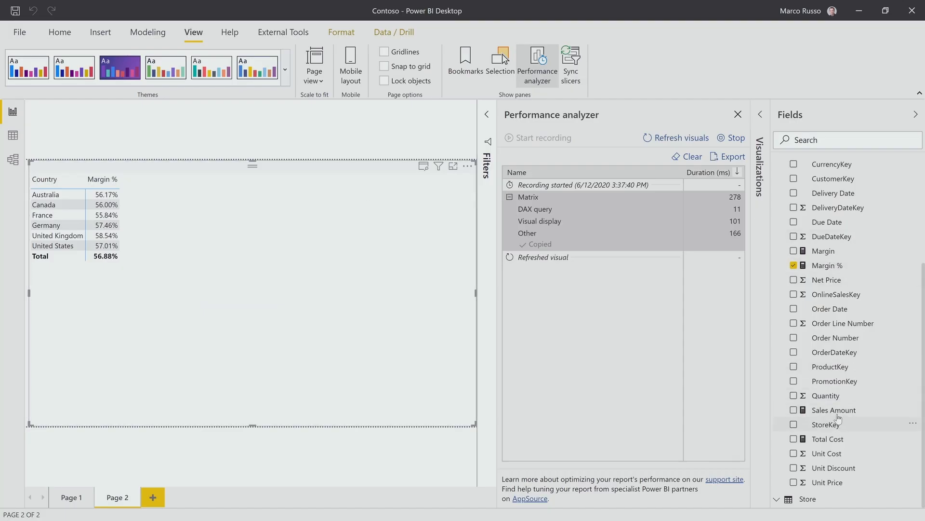
Bring the Sales Amount measure's formula up for editing in Power BI and close the Performance analyzer
{"action": "left_click", "coordinate": [834, 410]}
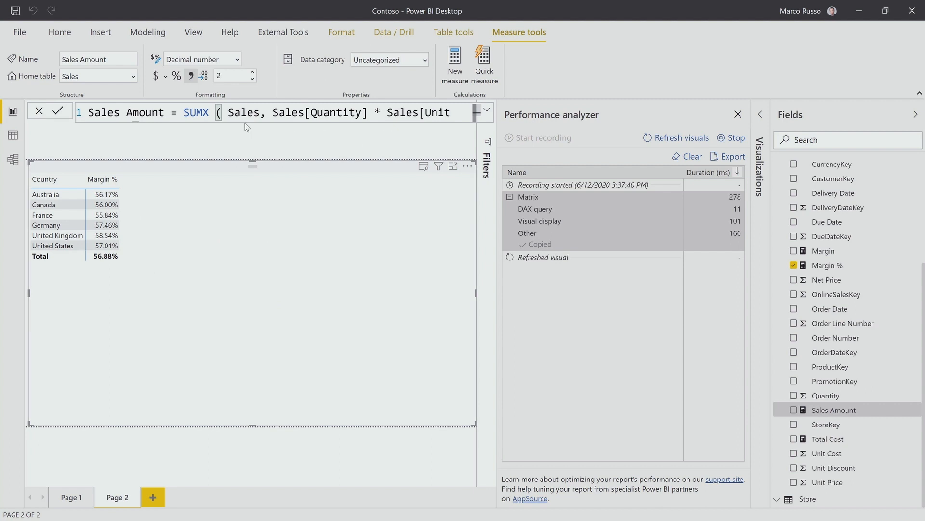
{"action": "double_click", "coordinate": [196, 112]}
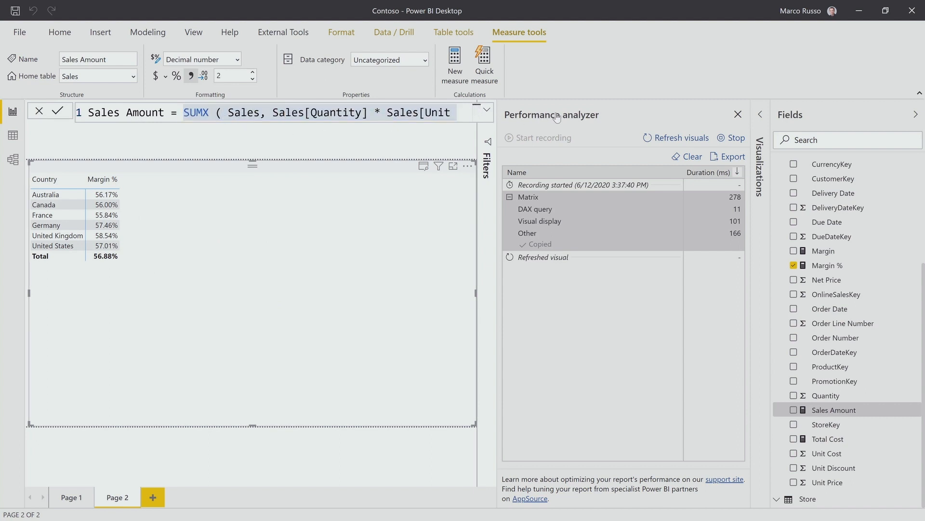
{"action": "left_click", "coordinate": [826, 424]}
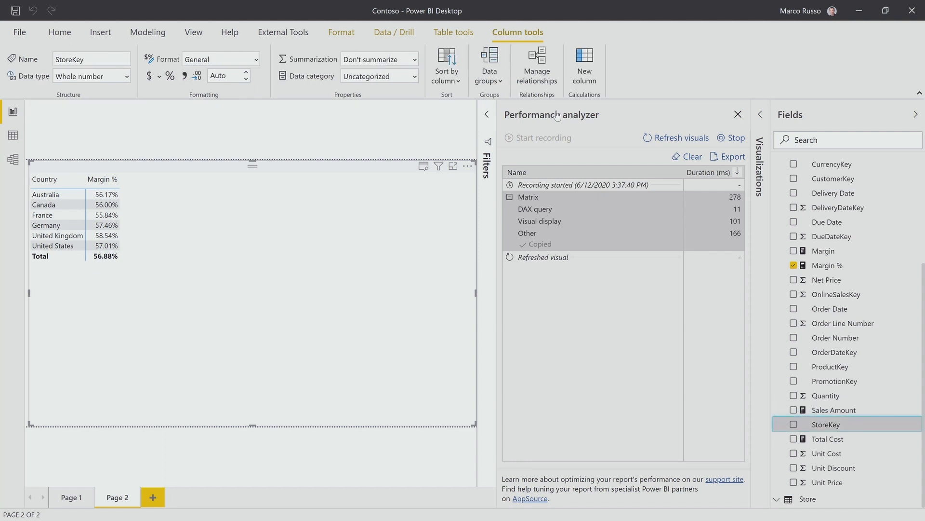
{"action": "mouse_move", "coordinate": [857, 413]}
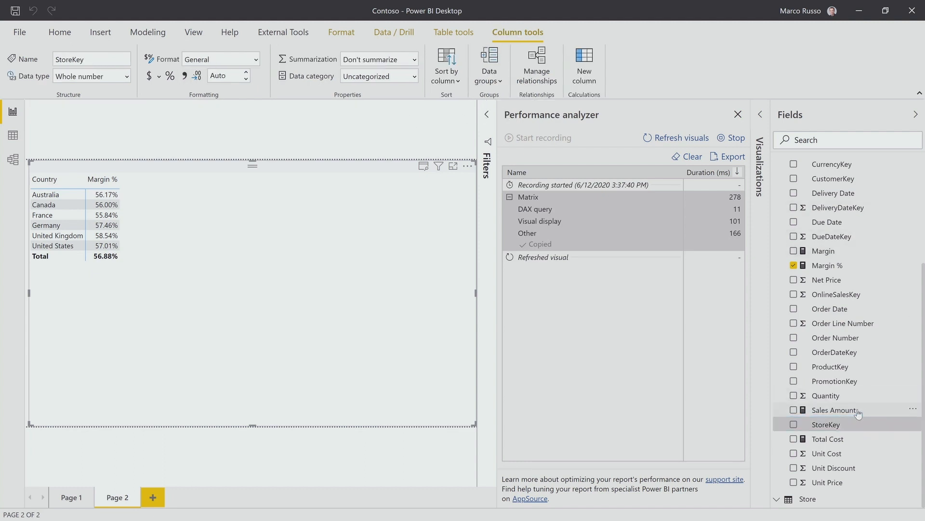
{"action": "left_click", "coordinate": [835, 409]}
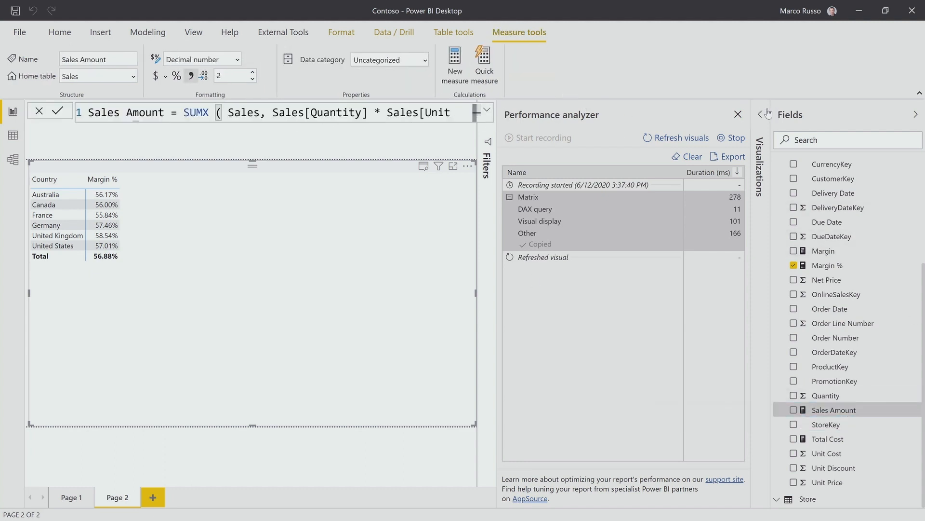
{"action": "left_click", "coordinate": [737, 114]}
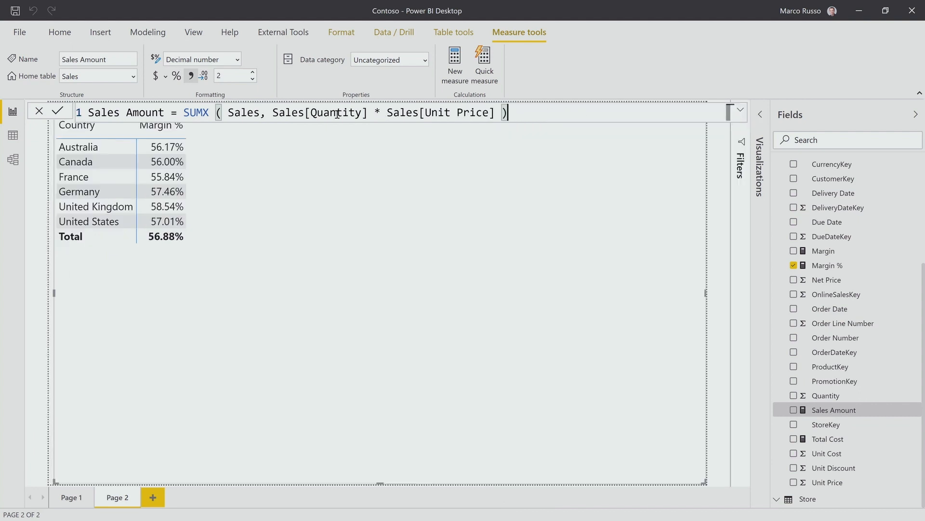